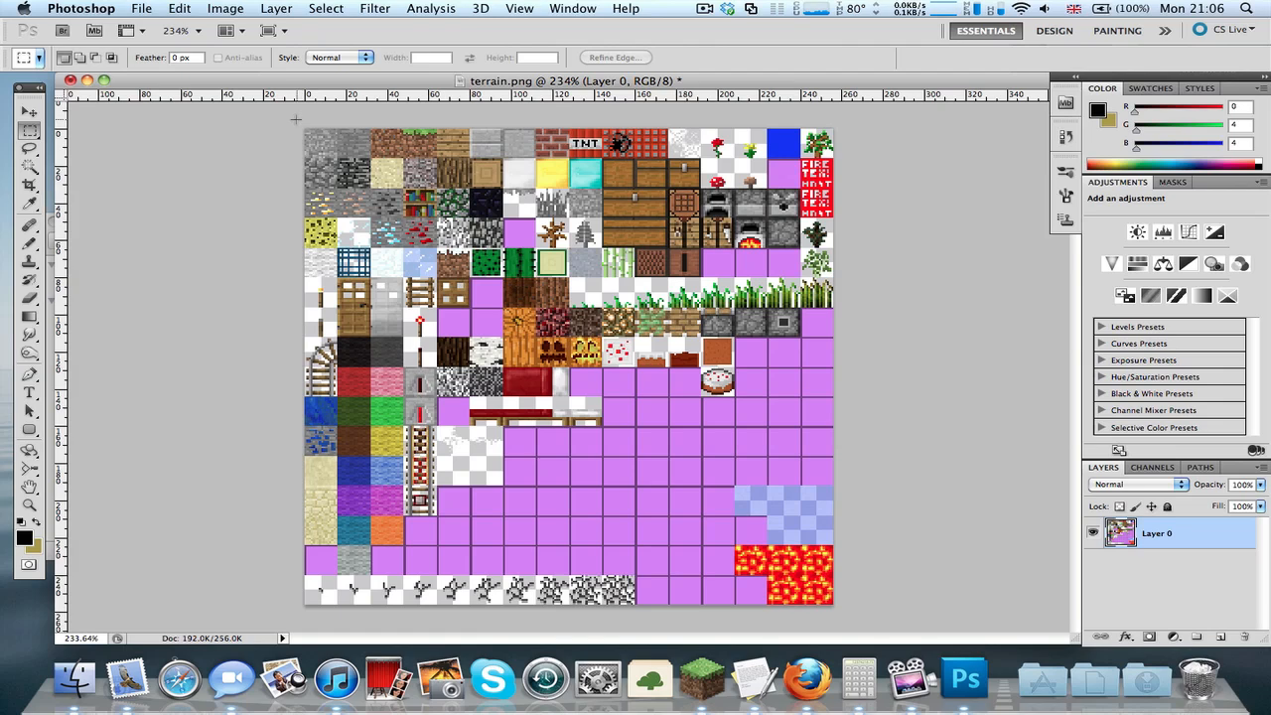
mouse_move(932, 520)
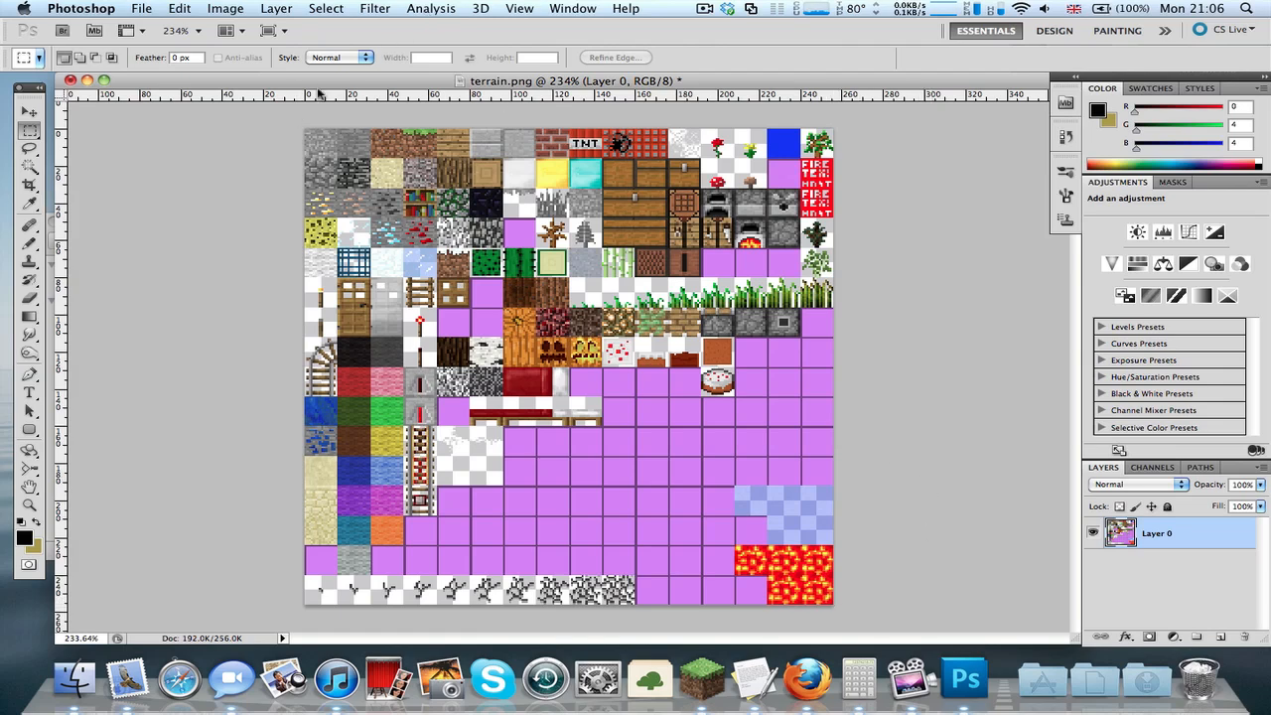
mouse_move(294, 127)
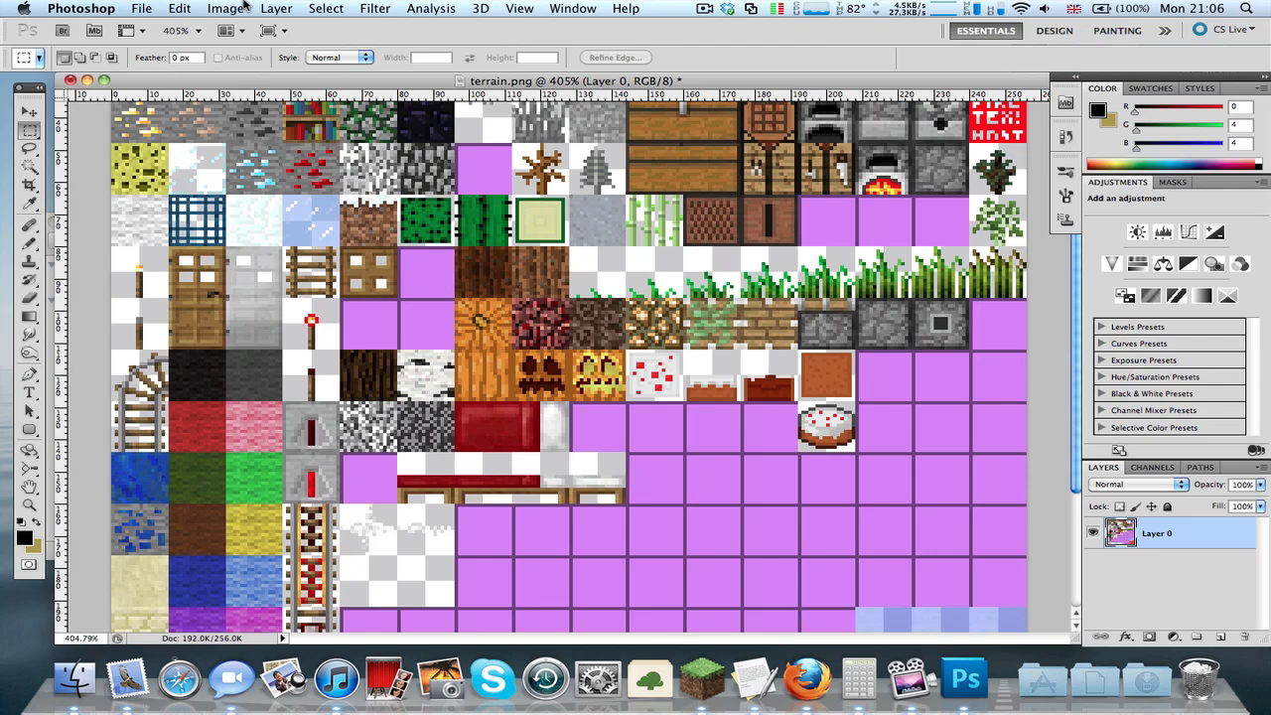
Bring up the Image menu over the terrain.png texture sheet
click(227, 8)
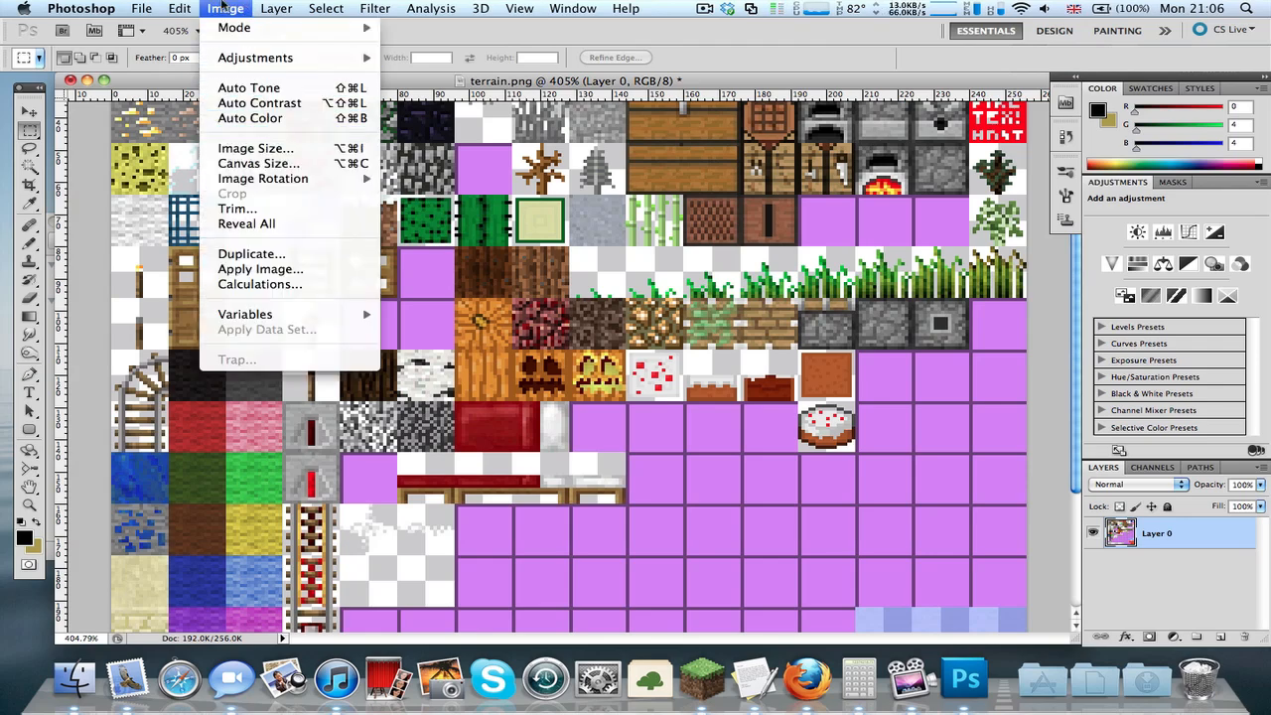
Resize the terrain sheet to 1024 x 1024 pixels with Nearest Neighbor resampling
click(254, 147)
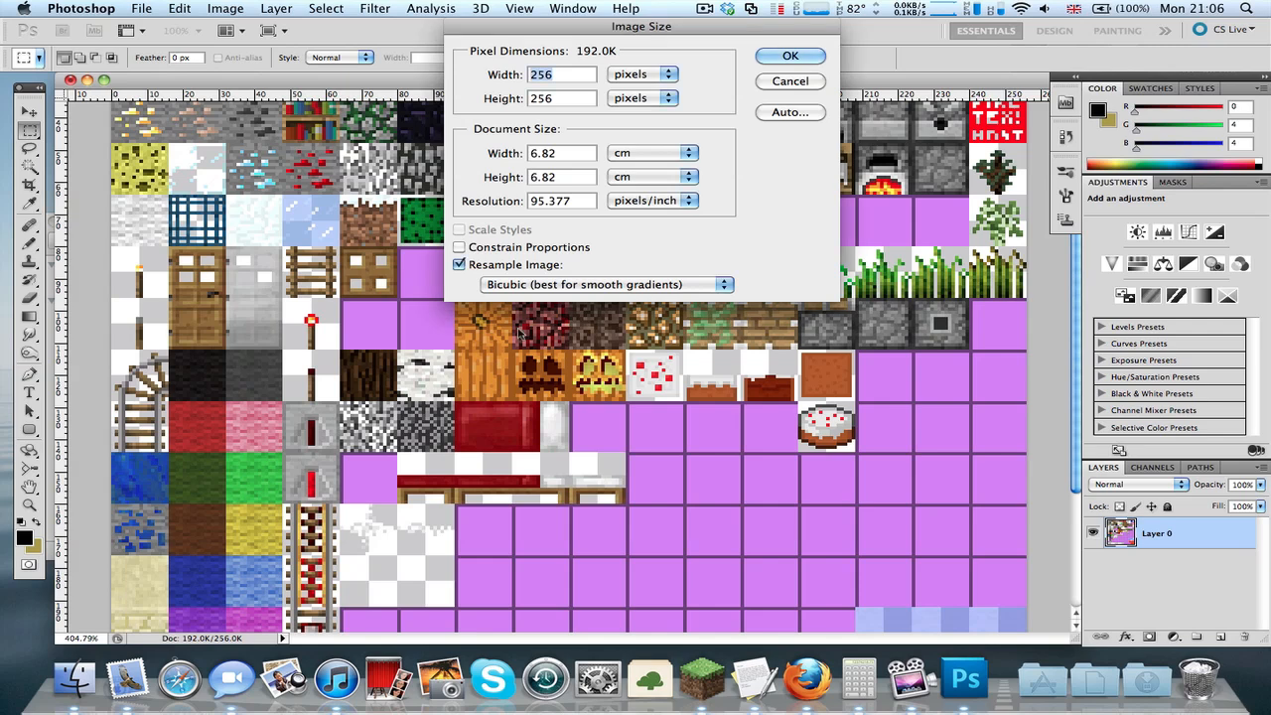
click(558, 74)
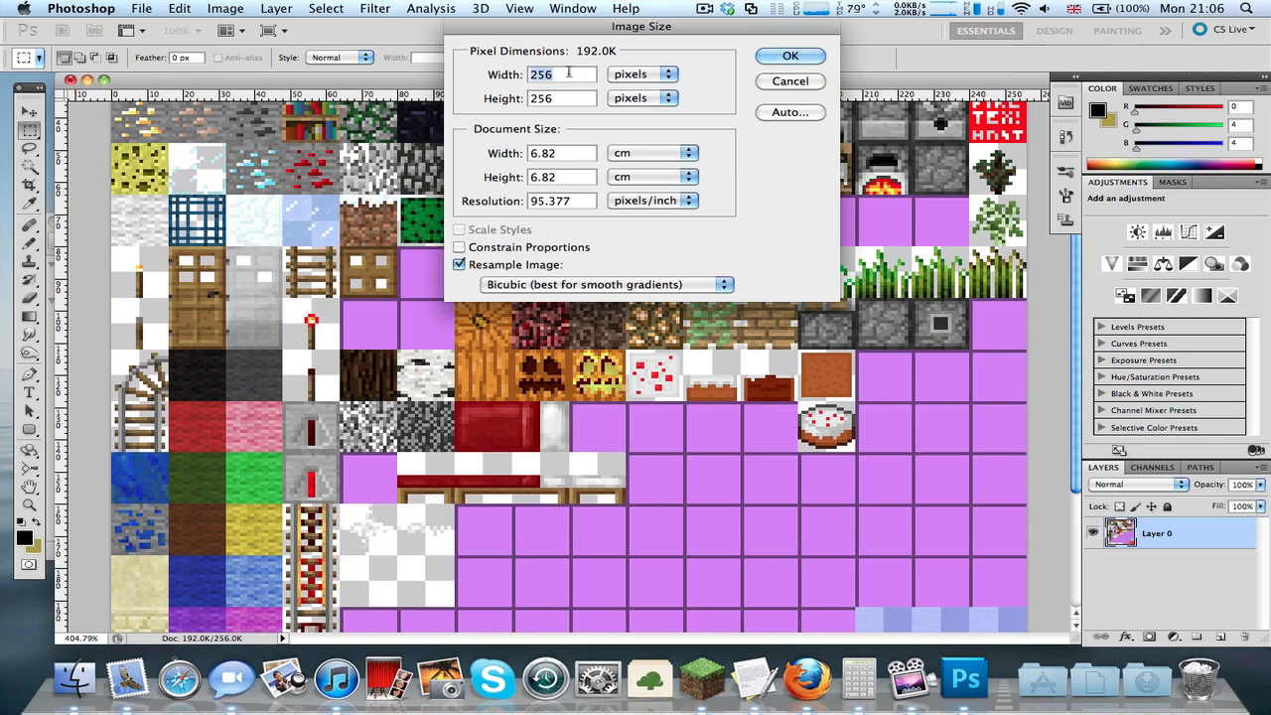
text(1024)
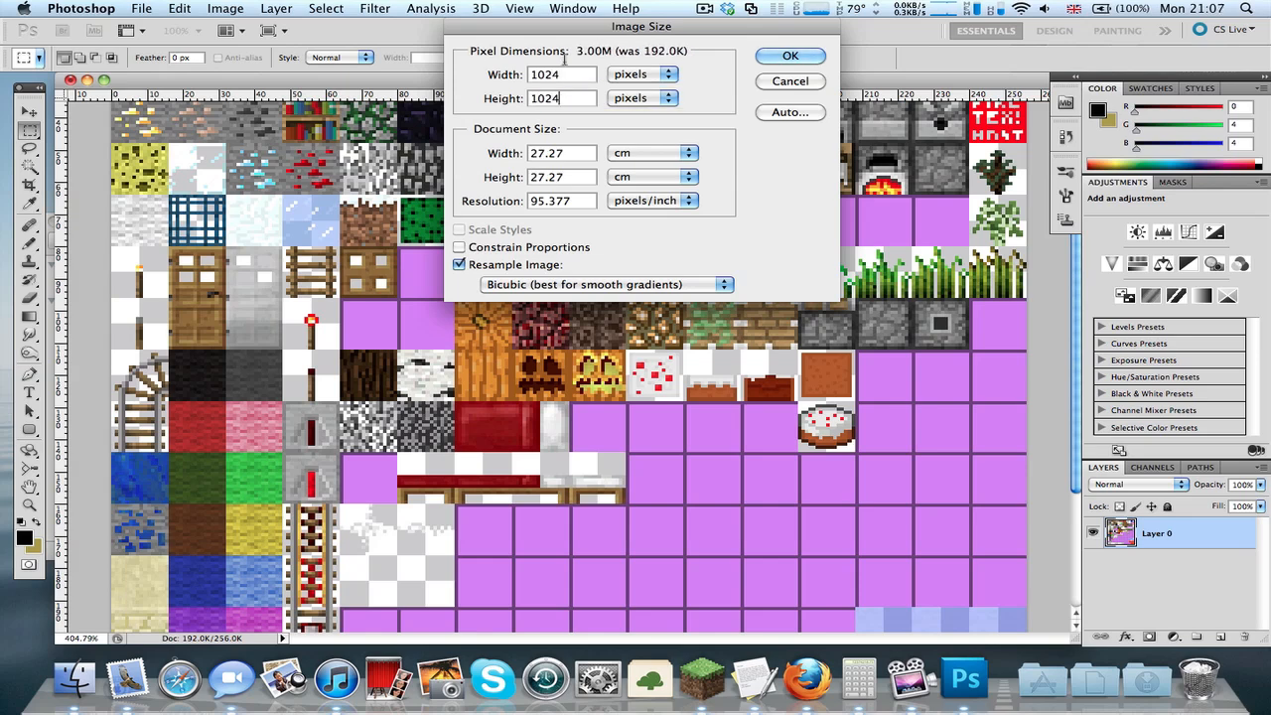
triple_click(560, 74)
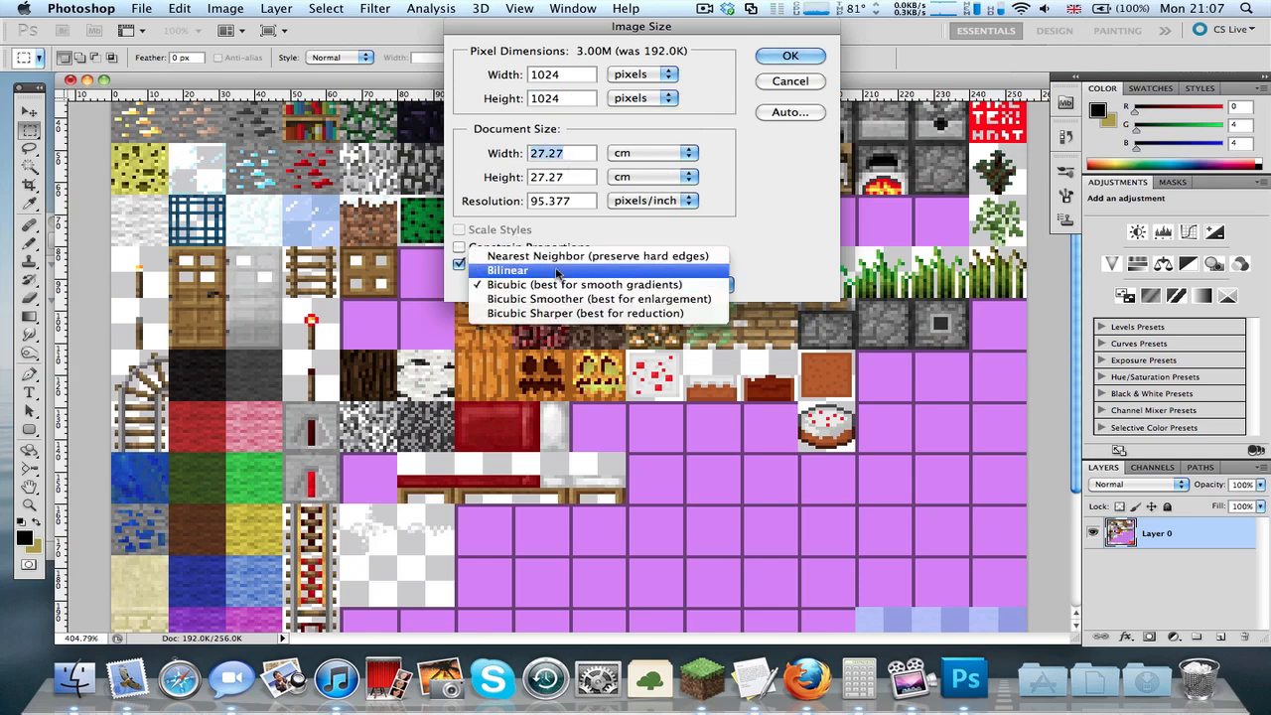
click(599, 286)
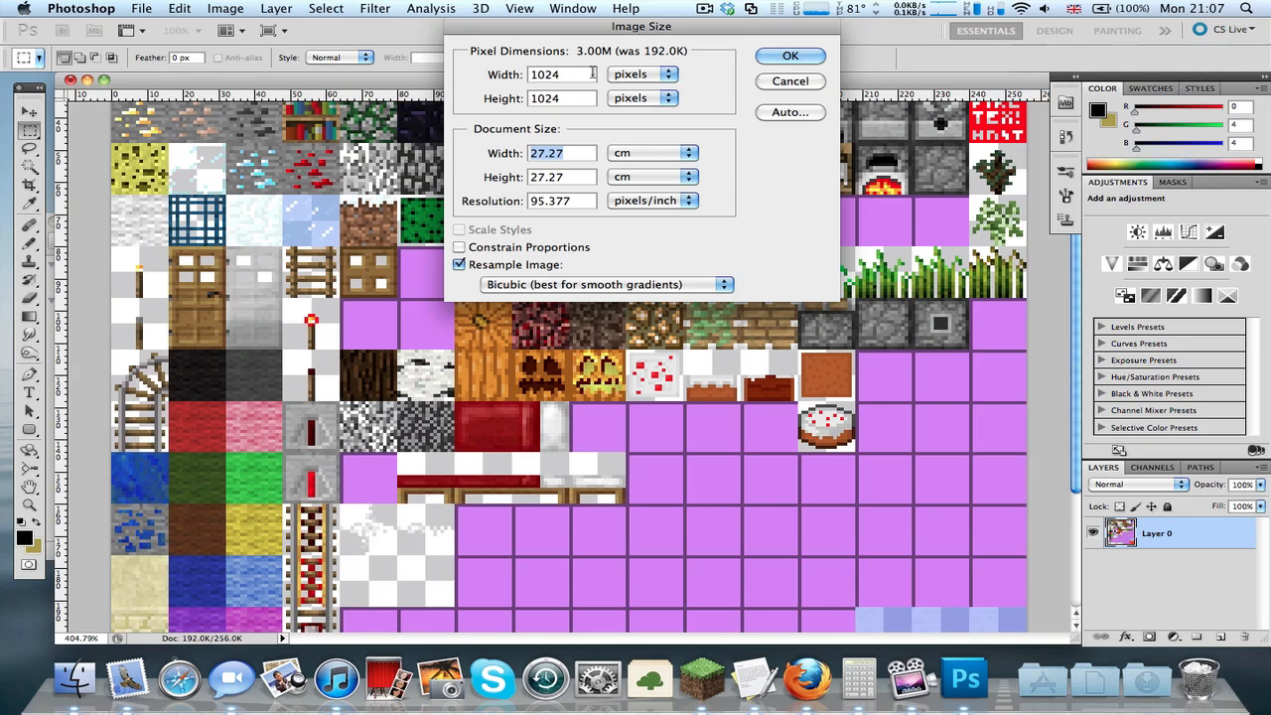
click(560, 99)
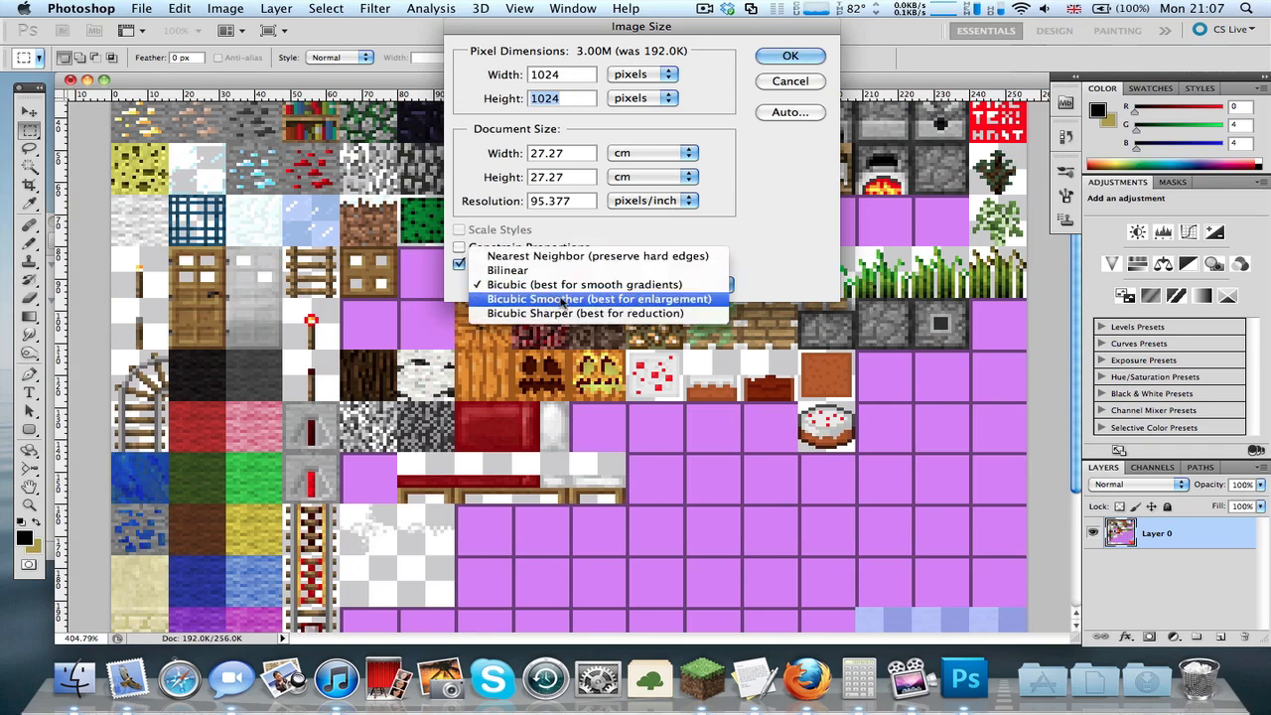
mouse_move(599, 256)
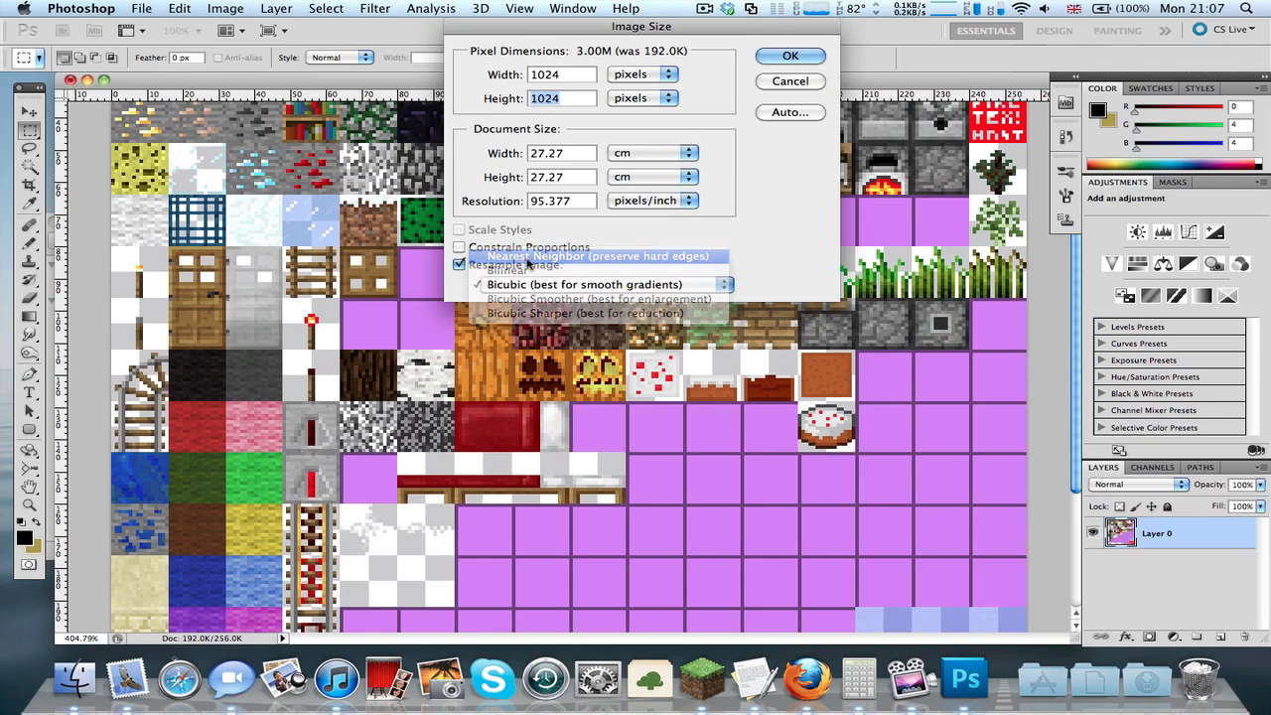
click(820, 56)
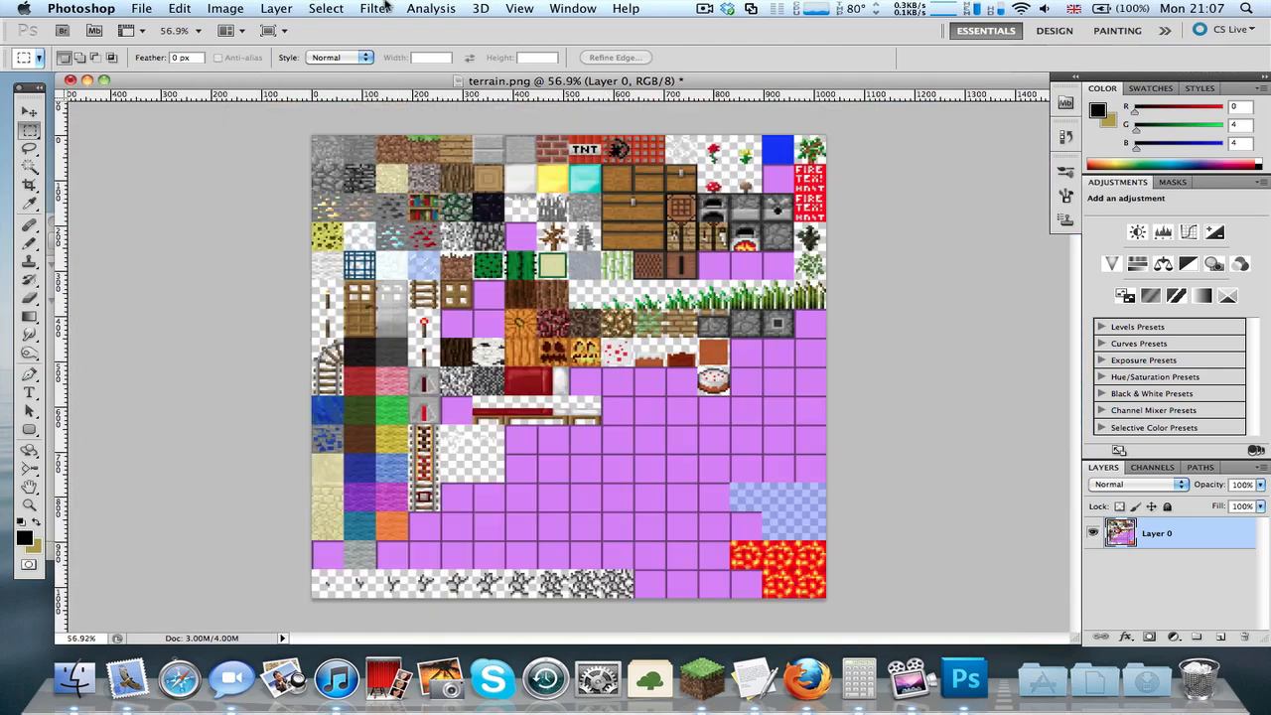
Preview Cutout and Stained Glass in the Filter Gallery, shrinking the glass cell size
click(391, 8)
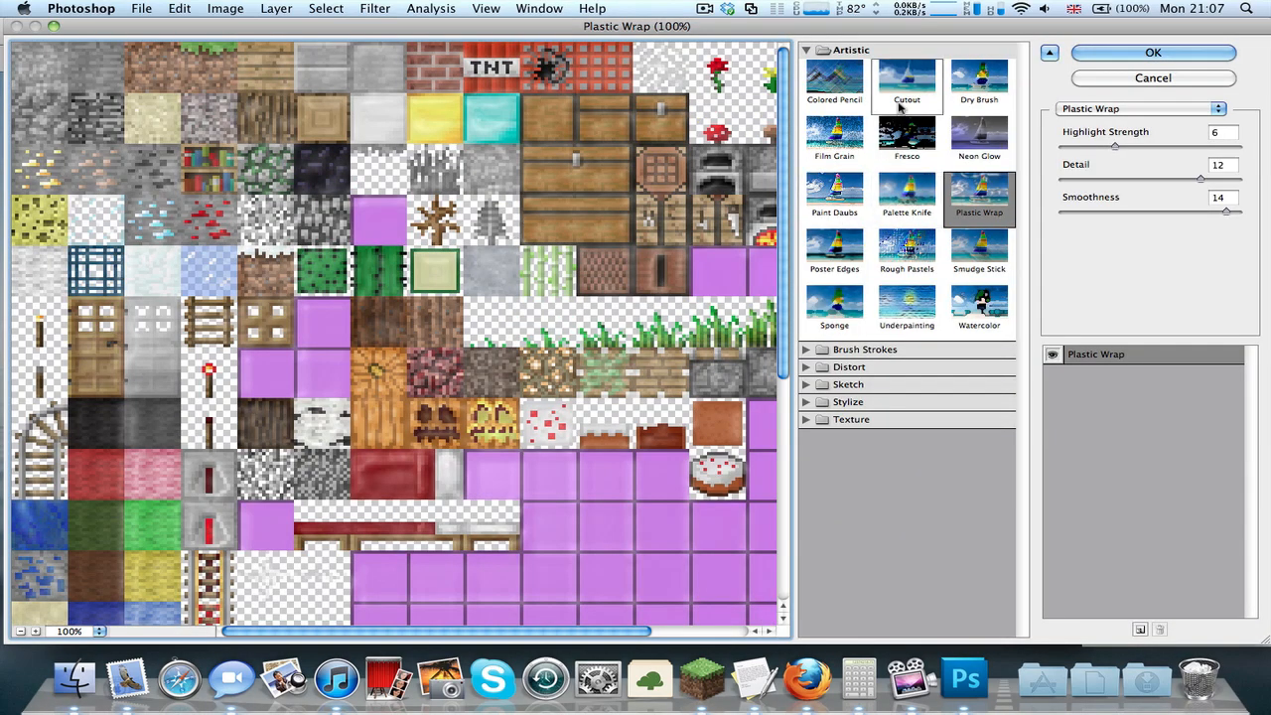
click(905, 84)
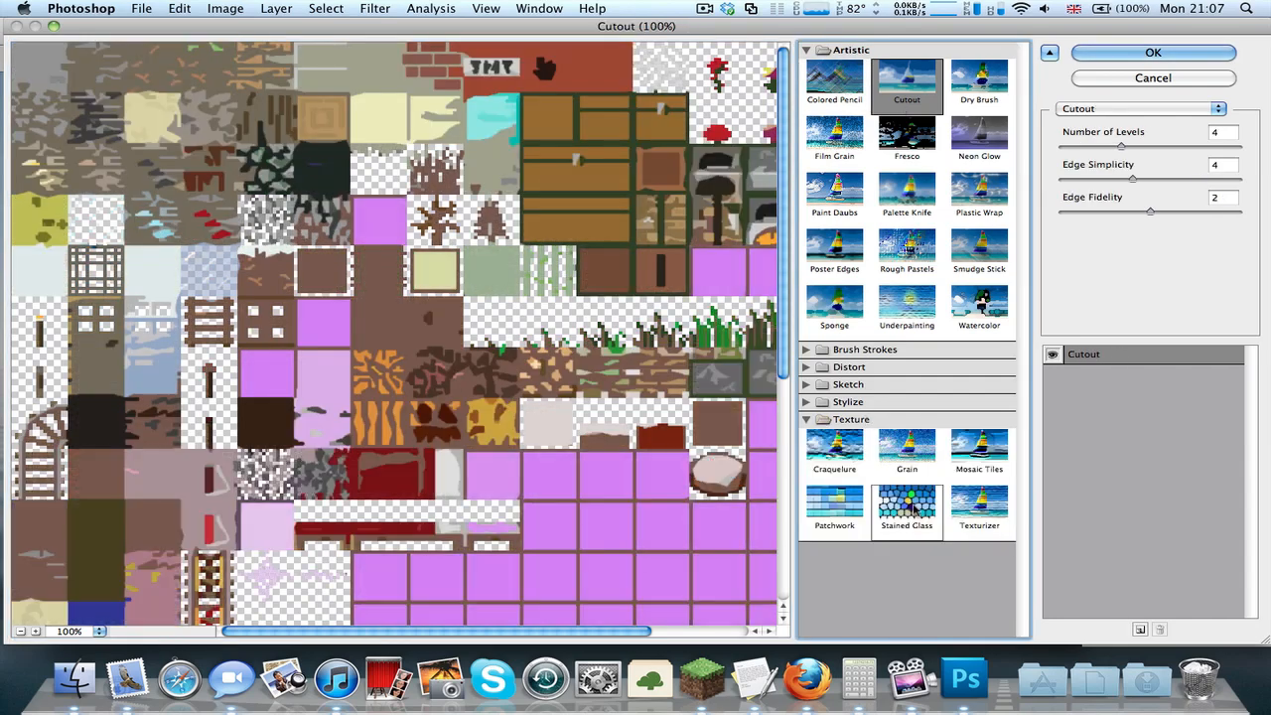
click(905, 504)
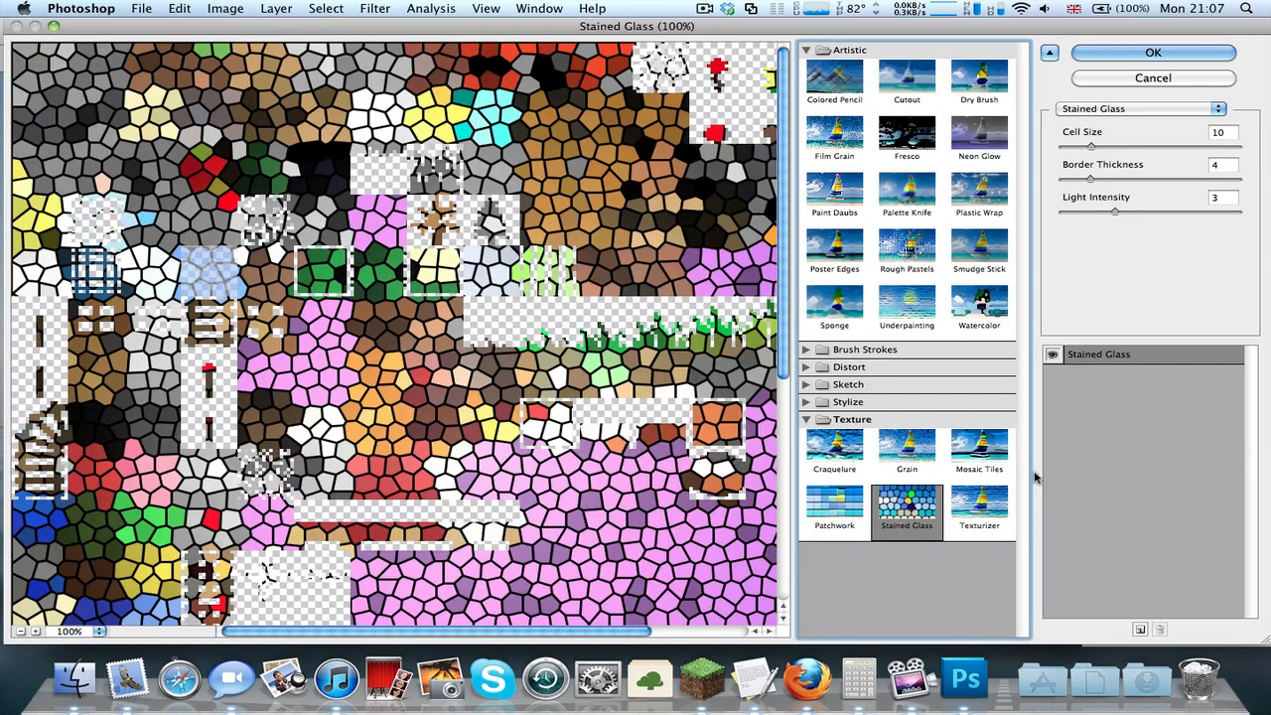
mouse_move(1128, 137)
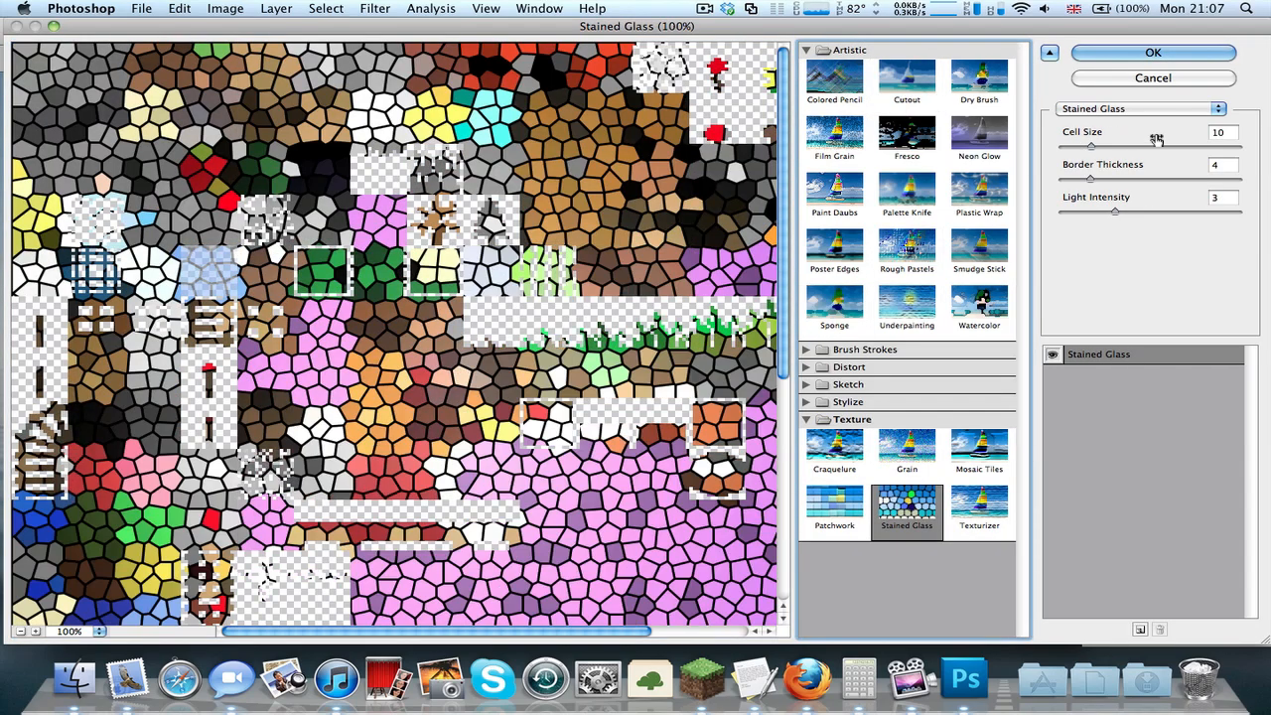
drag(1092, 147, 1070, 147)
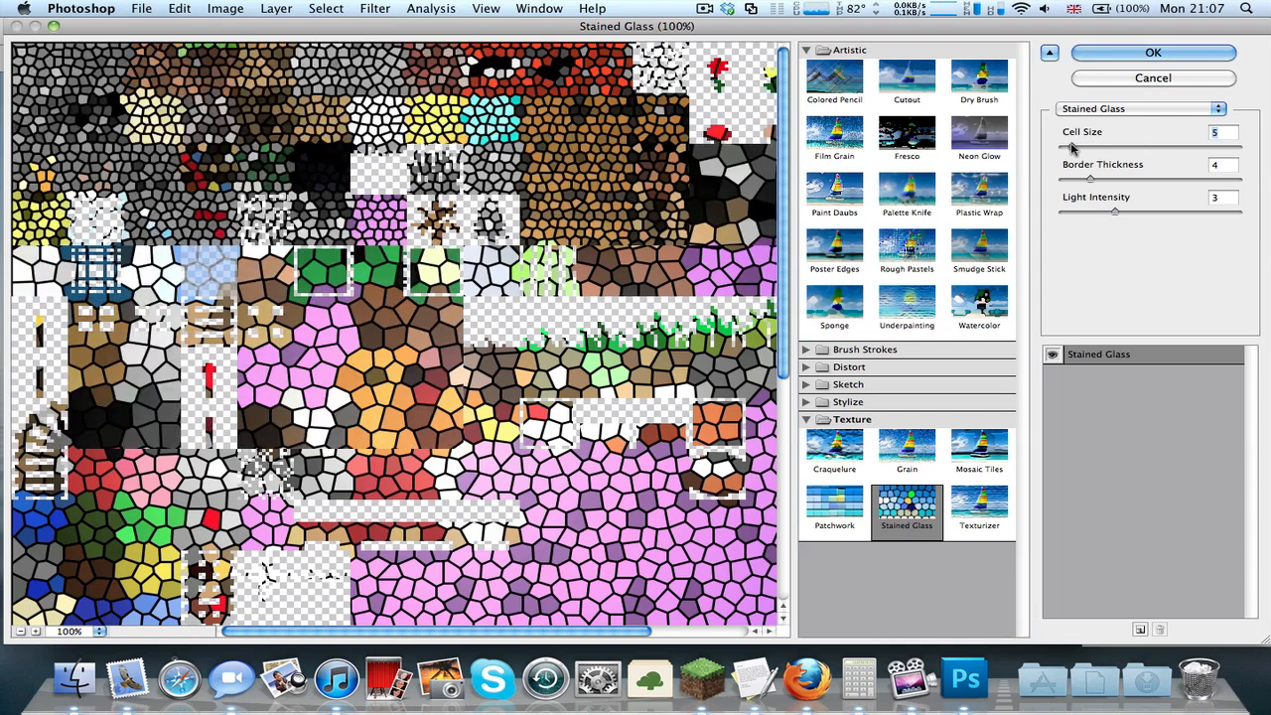
drag(1092, 145, 1062, 145)
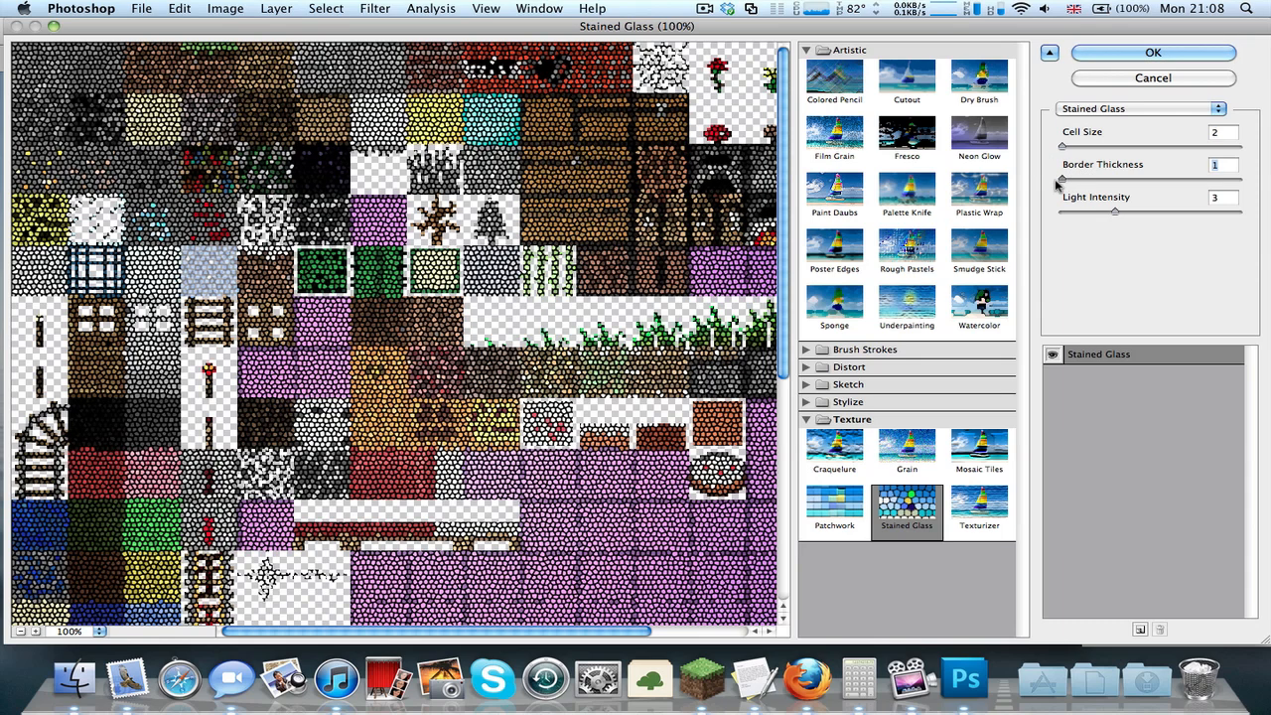
drag(1112, 211, 1068, 211)
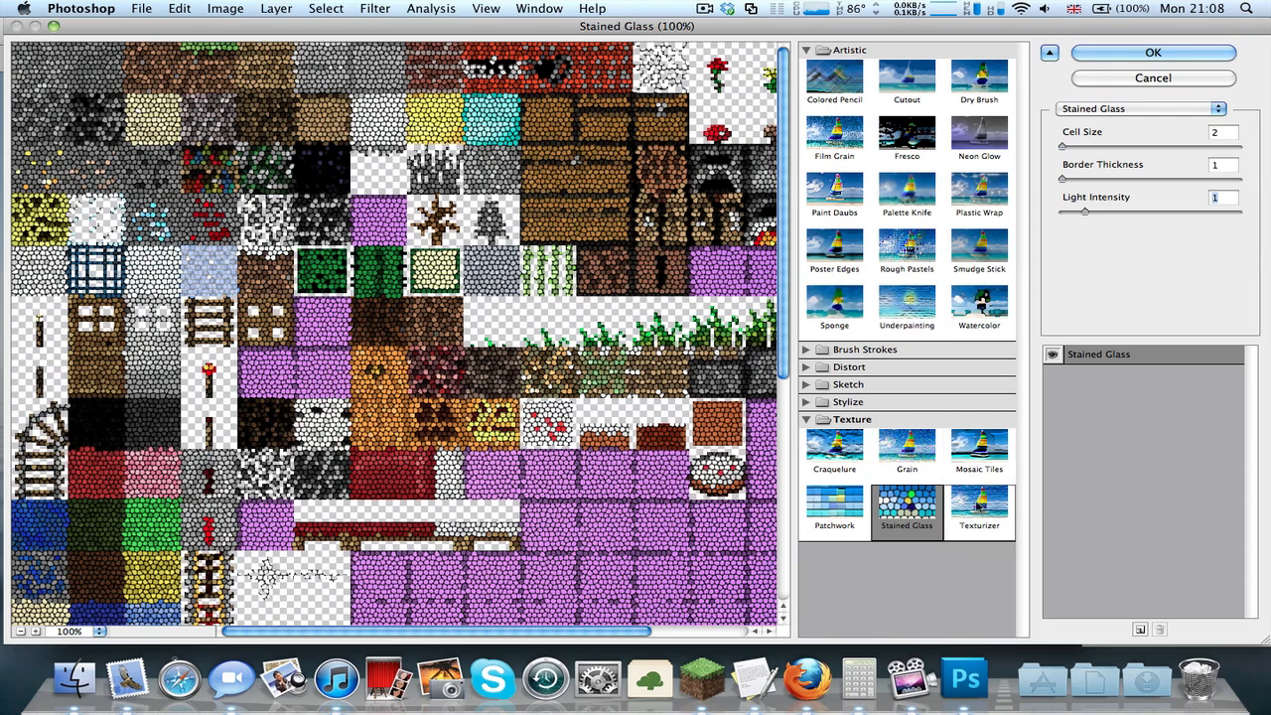
Preview Texturizer, Grain and Patchwork textures, then leave the gallery without applying
click(979, 512)
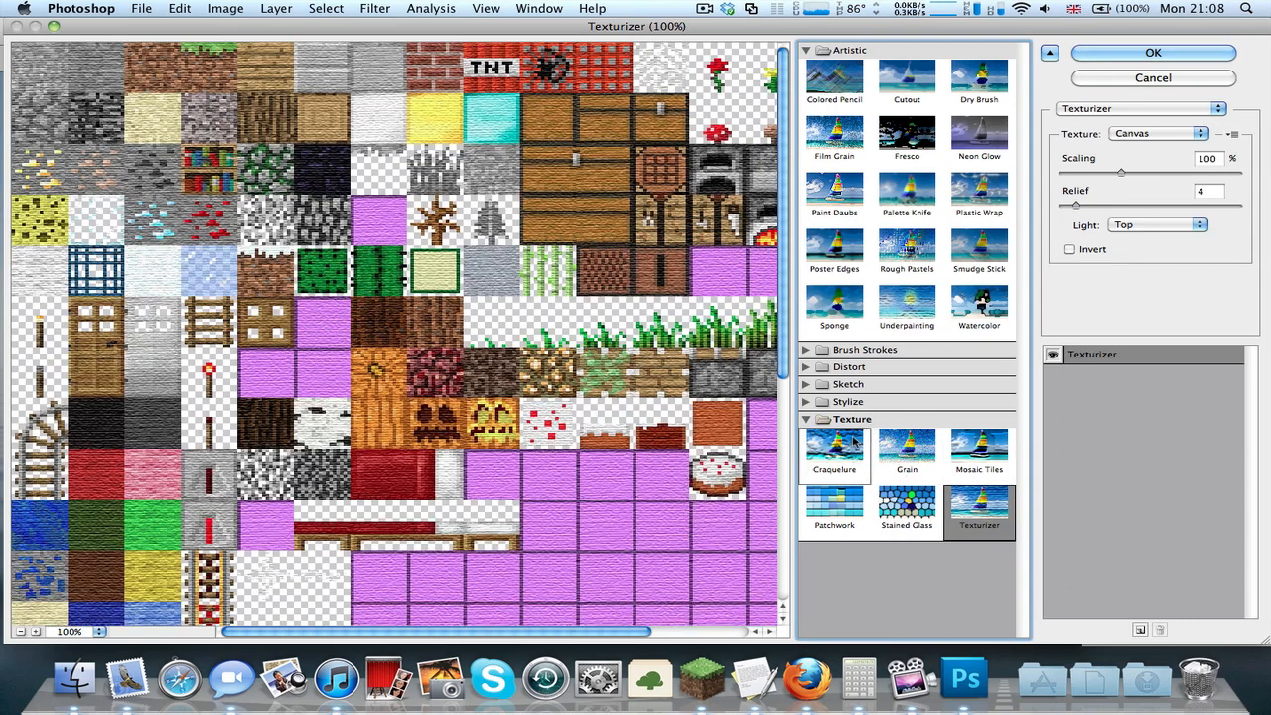
click(834, 447)
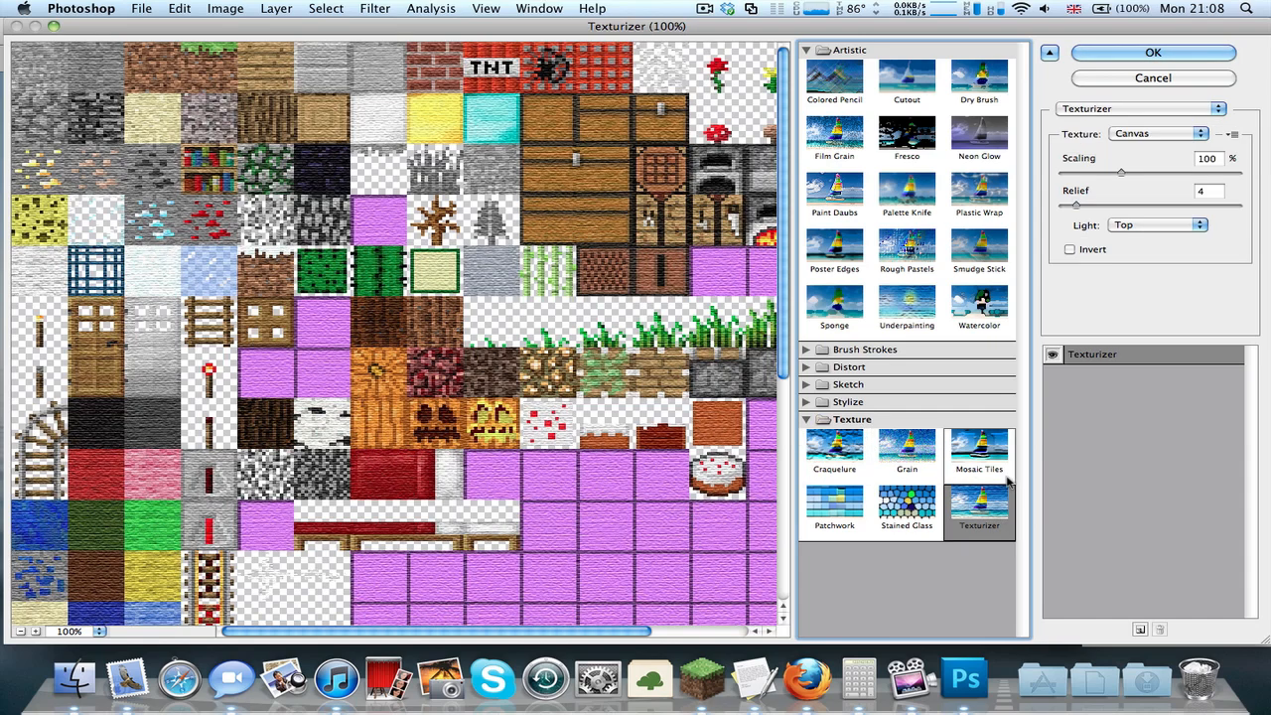
click(905, 448)
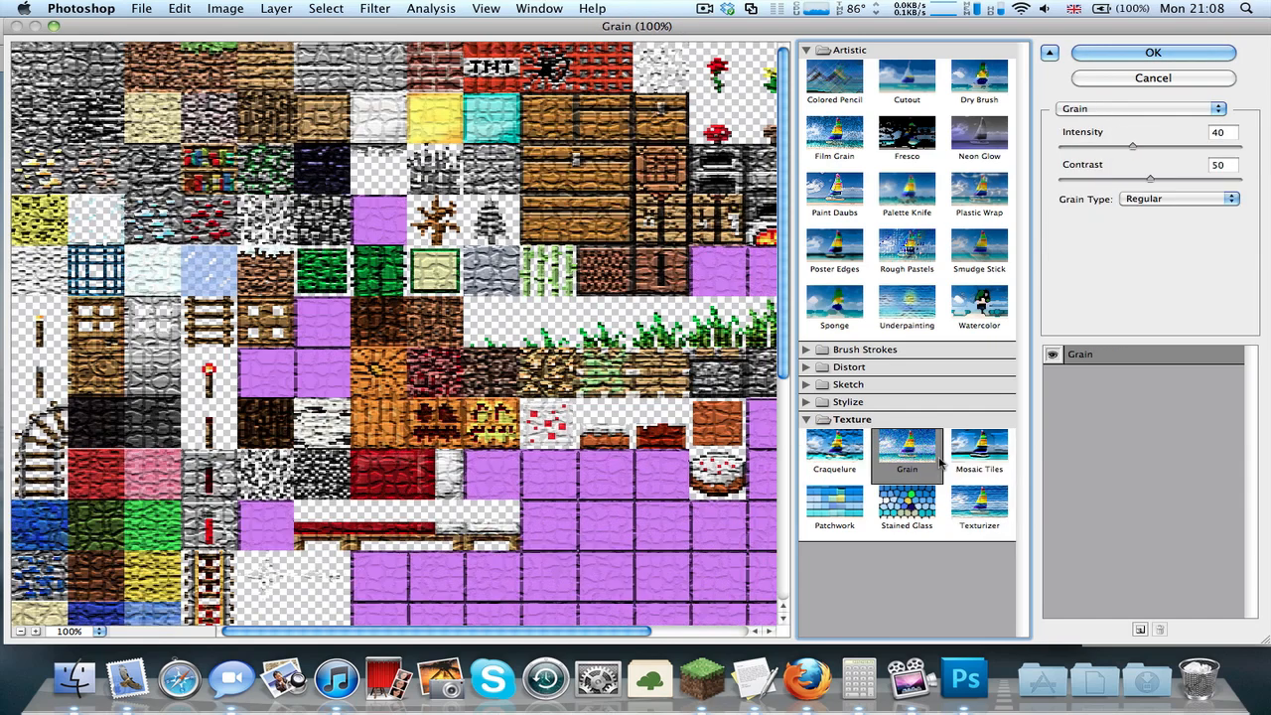
click(834, 501)
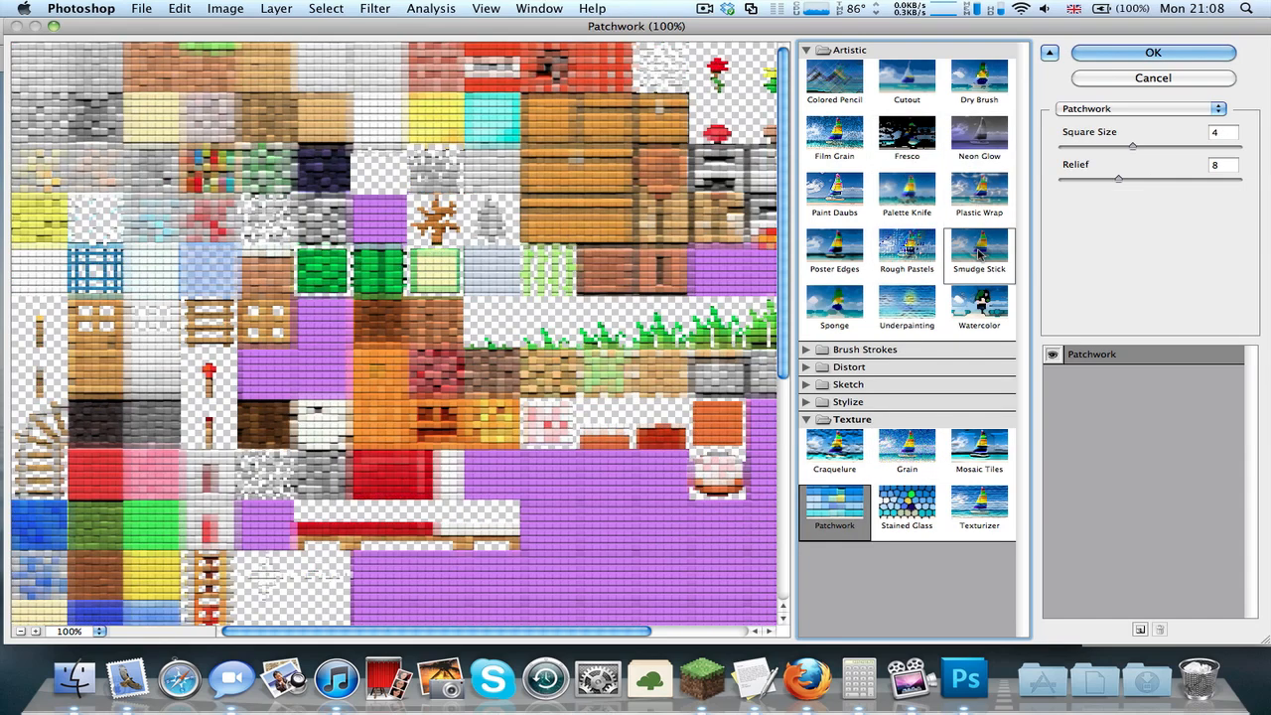
click(977, 248)
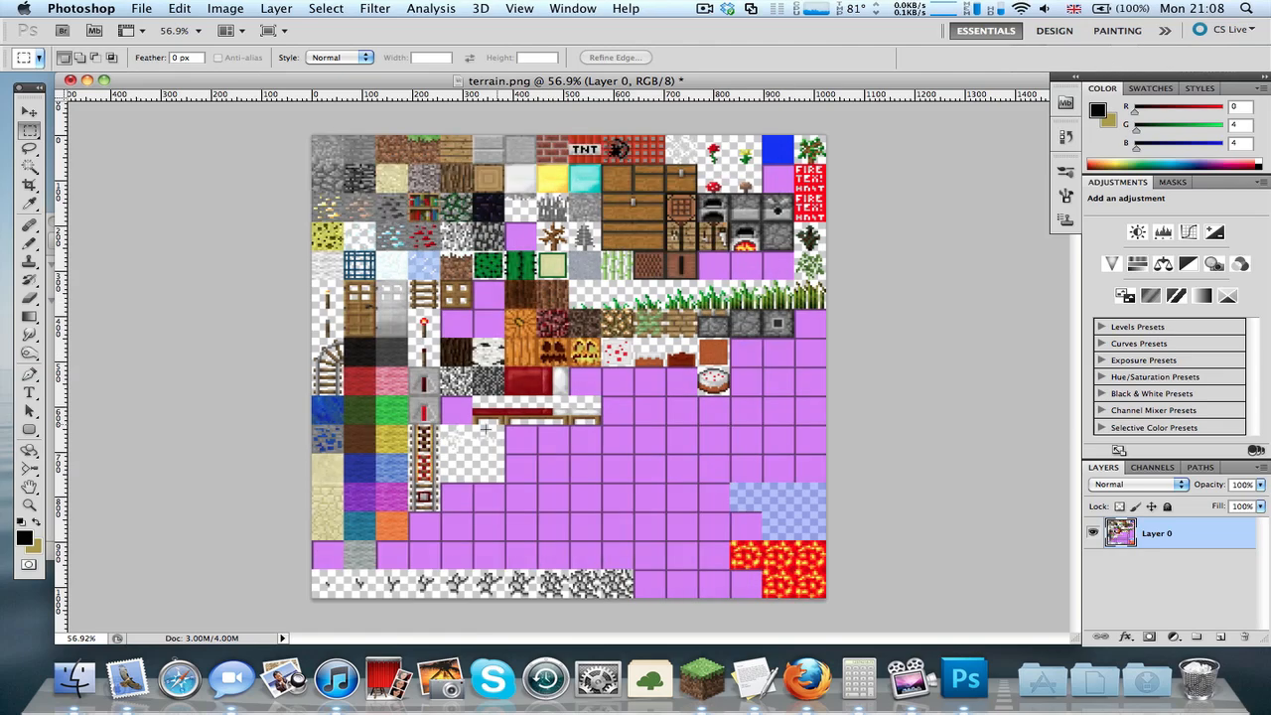
mouse_move(306, 326)
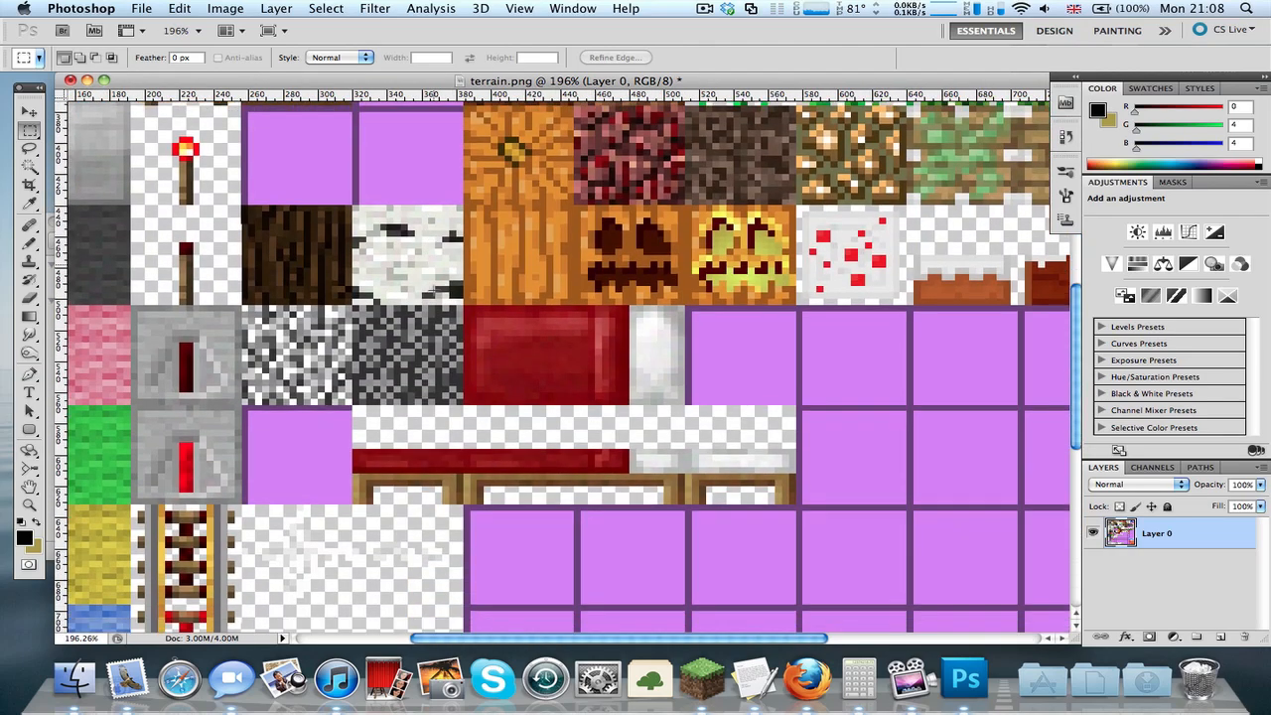
Zoom in toward the redstone dust tile over the new black layer
scroll(down, 3)
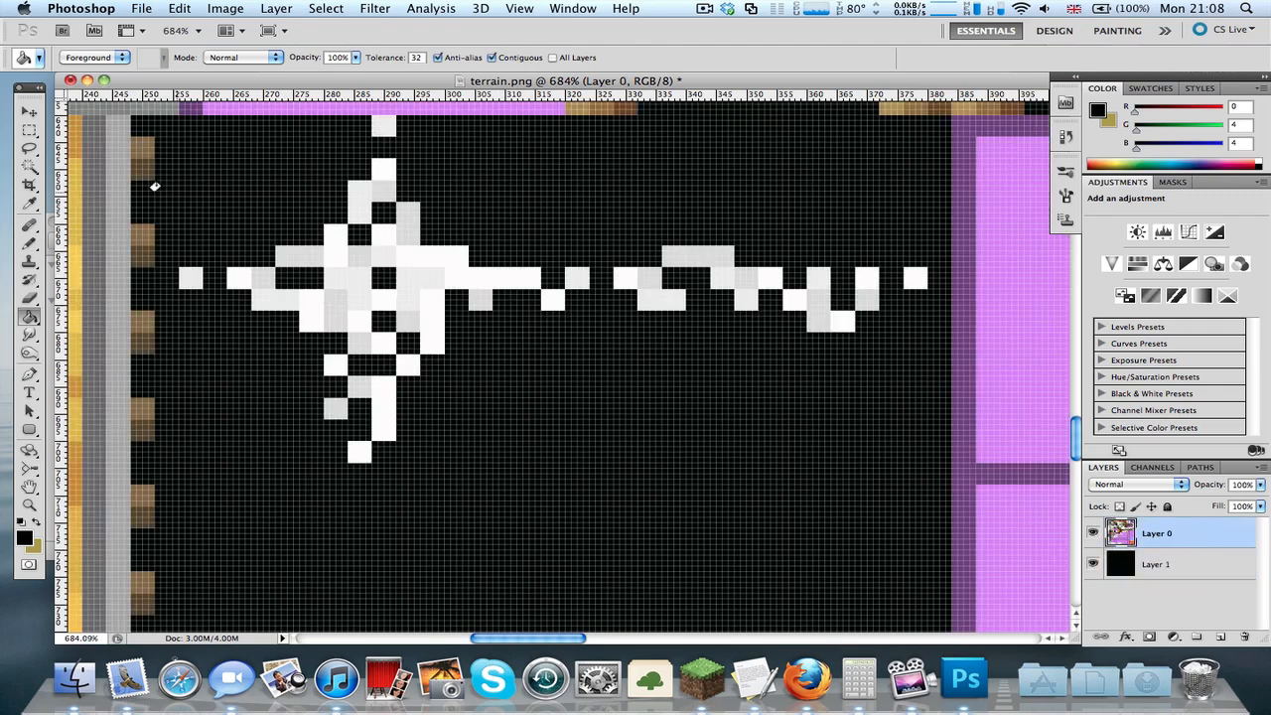
Marquee the redstone tile and copy it to a new top Layer 1, dropping the black layer
click(24, 127)
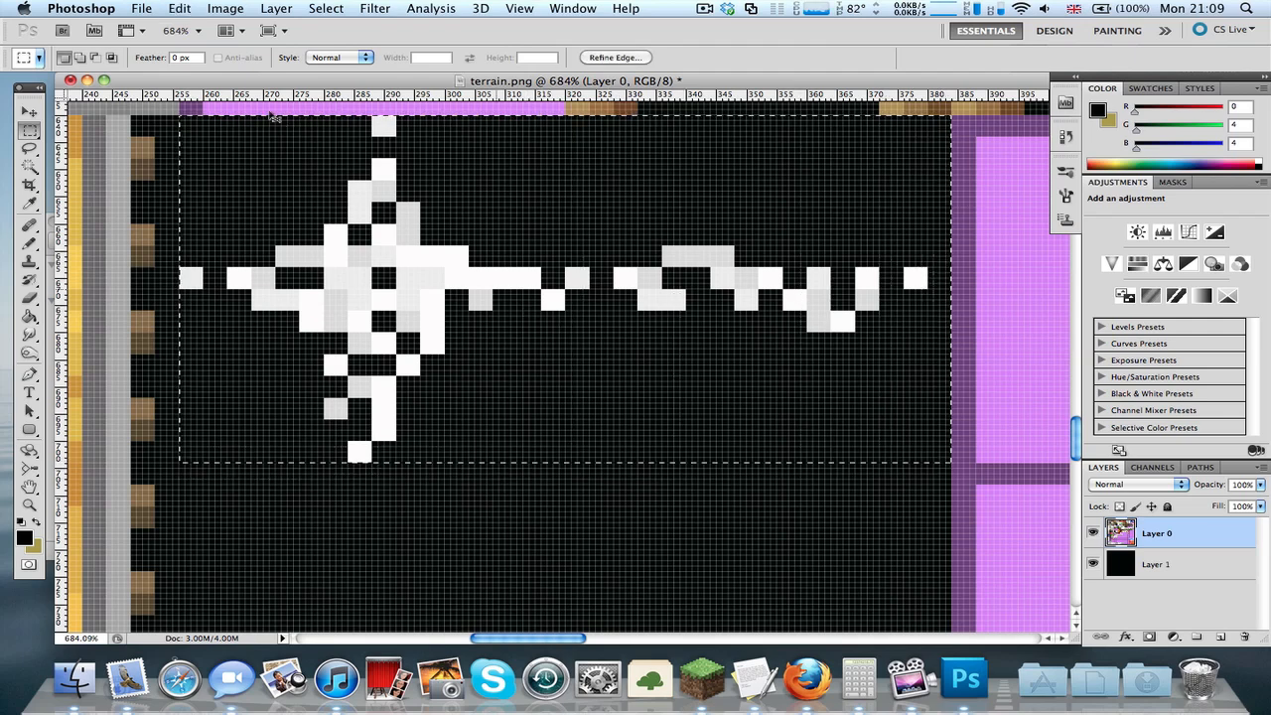
click(151, 8)
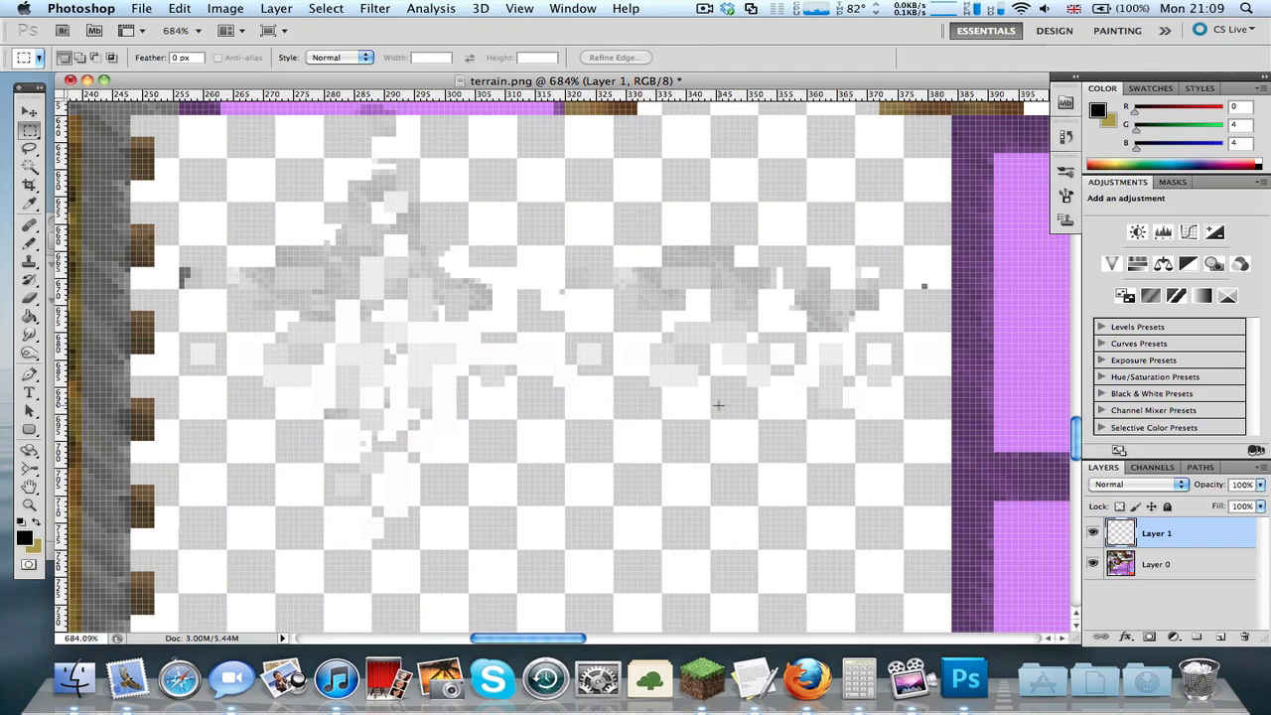
Marquee the whole redstone dust tile area on Layer 0 to clear its filtered pixels
click(26, 115)
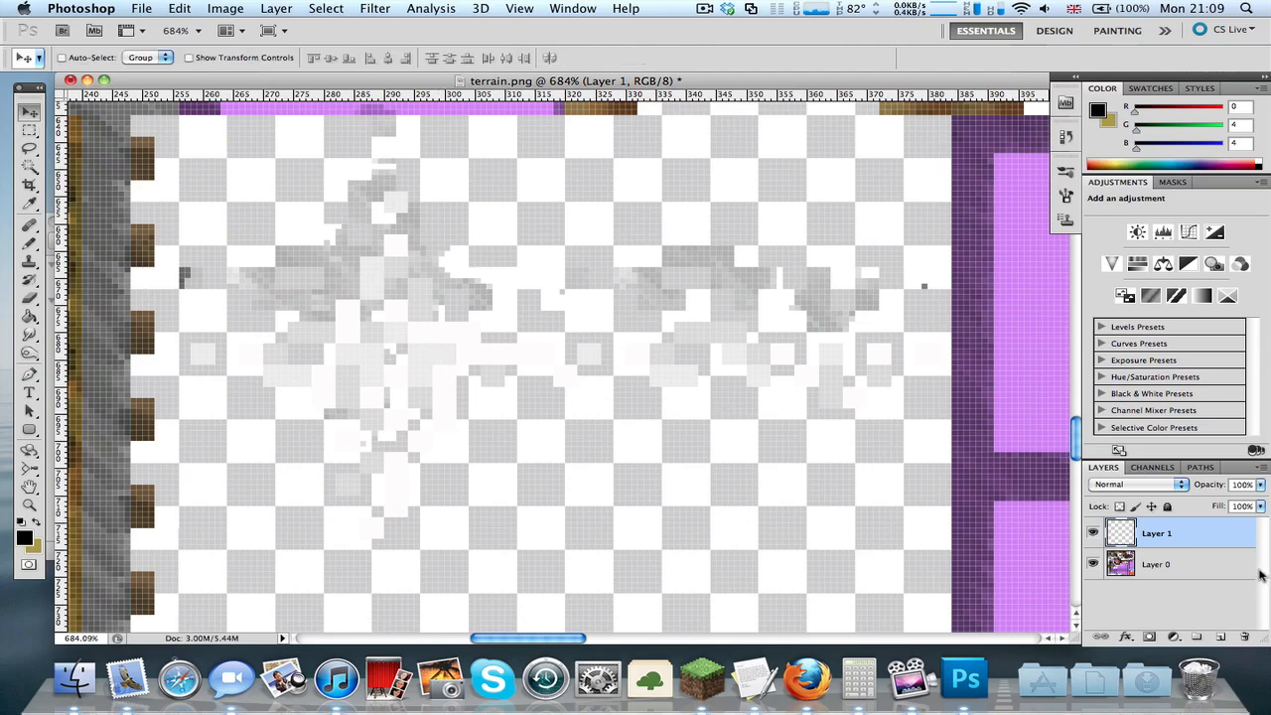
click(1155, 564)
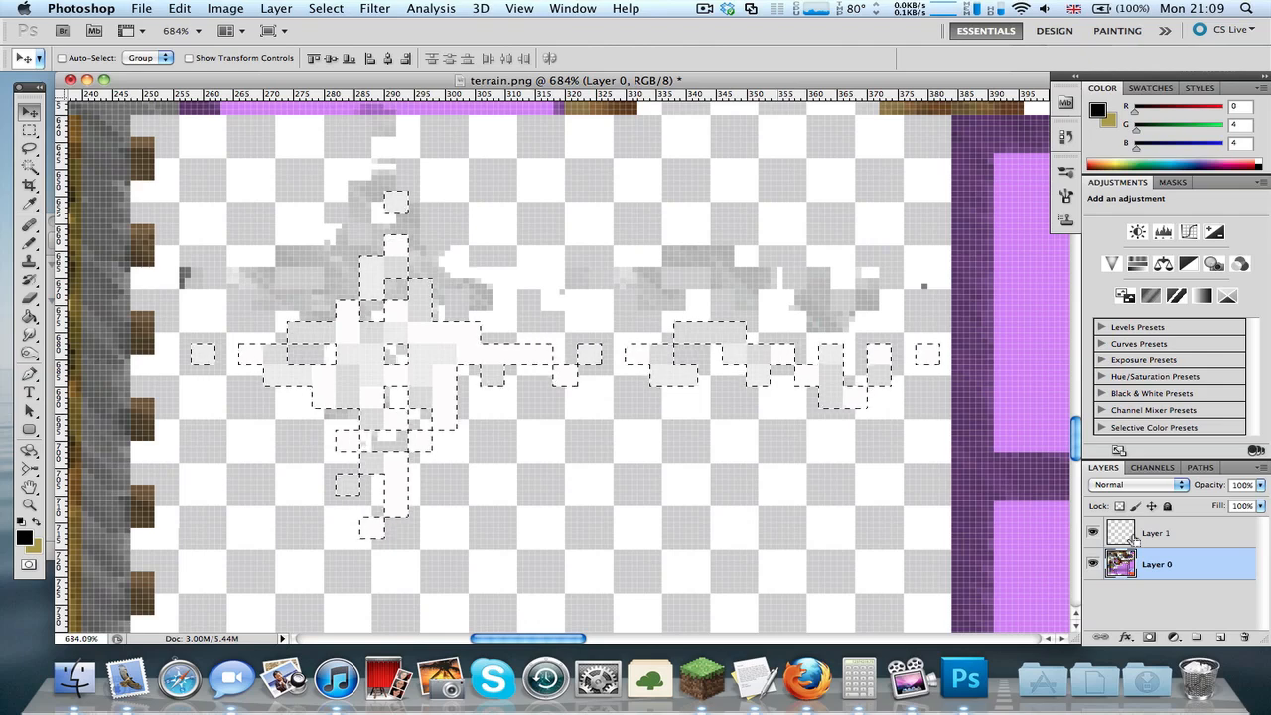
click(26, 123)
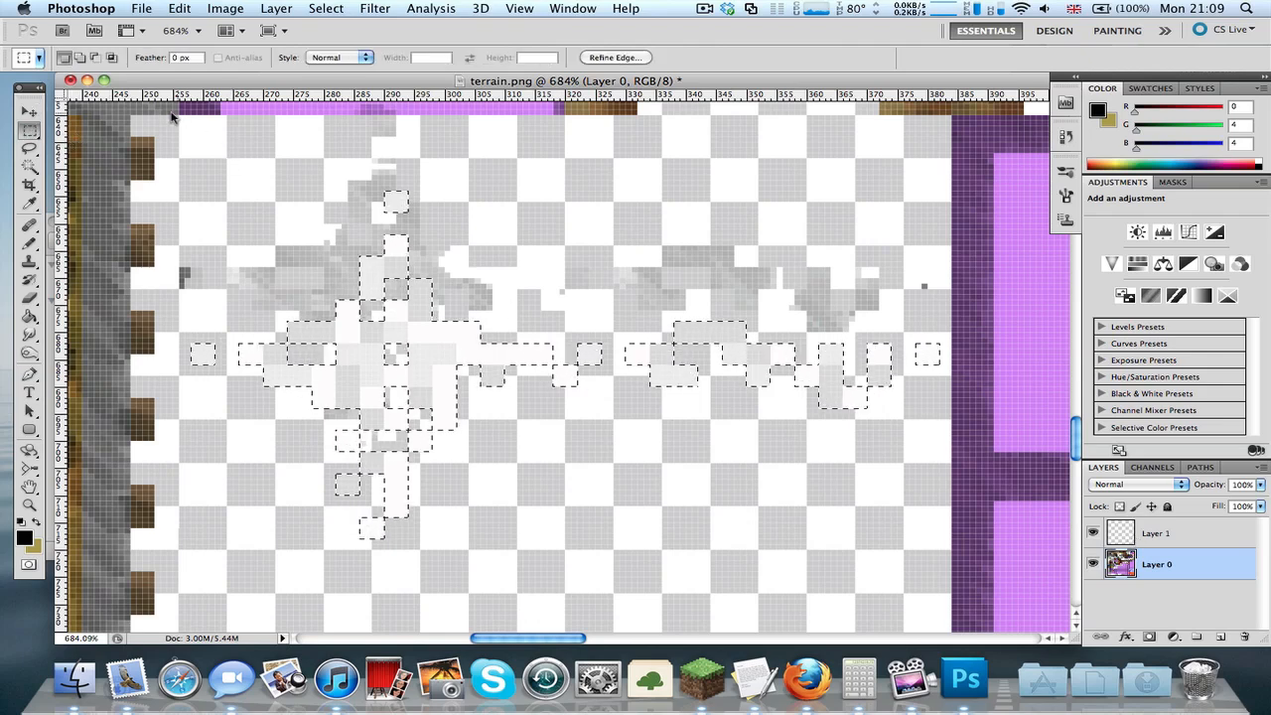
drag(183, 117, 659, 477)
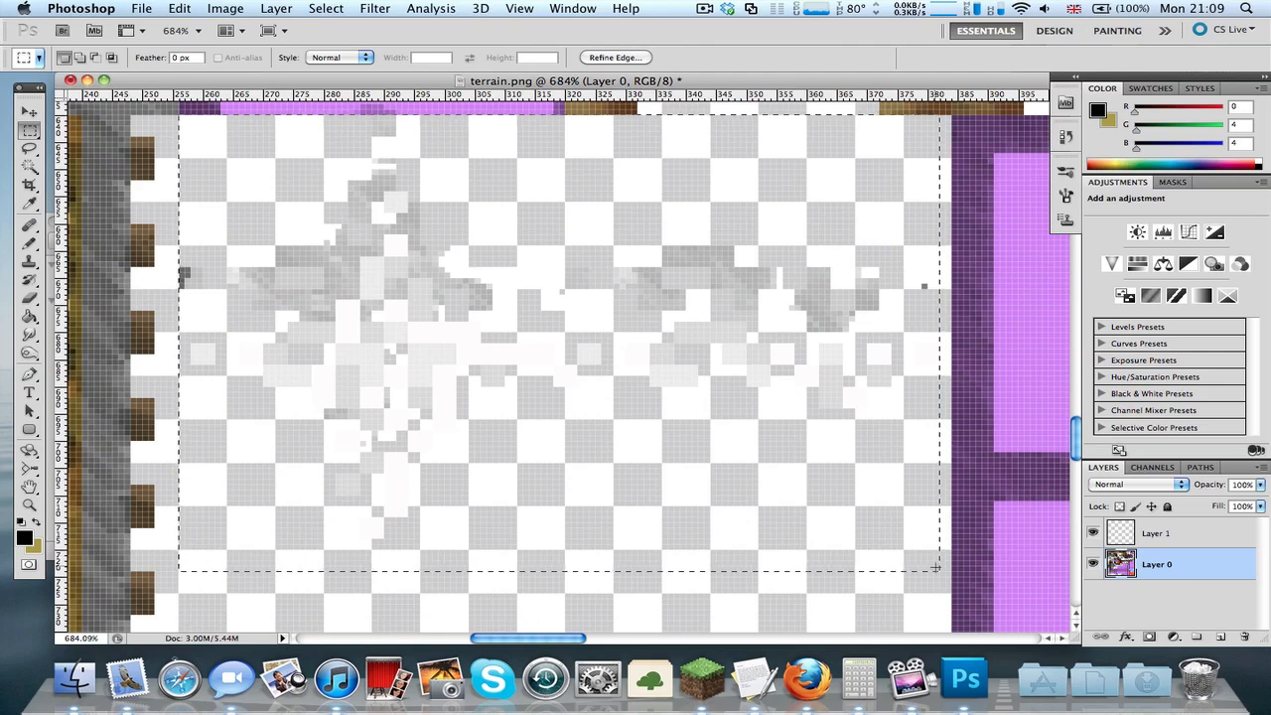
click(1154, 532)
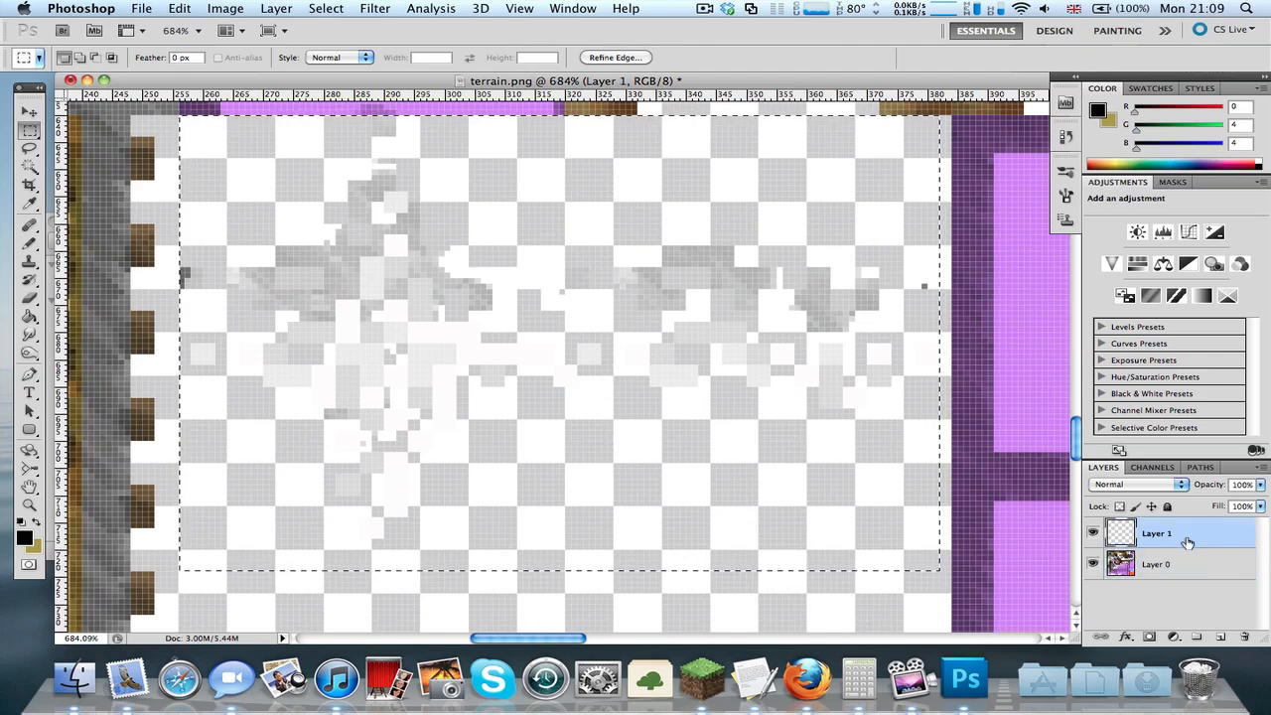
click(1158, 564)
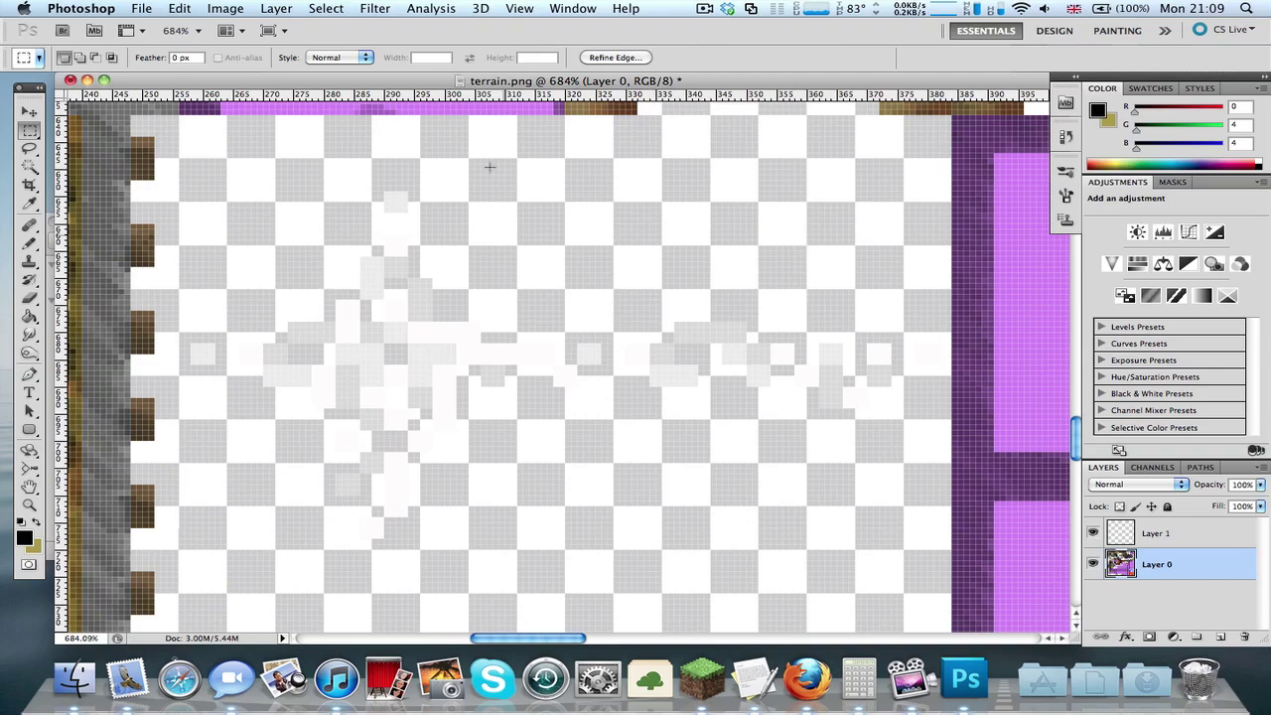
mouse_move(938, 703)
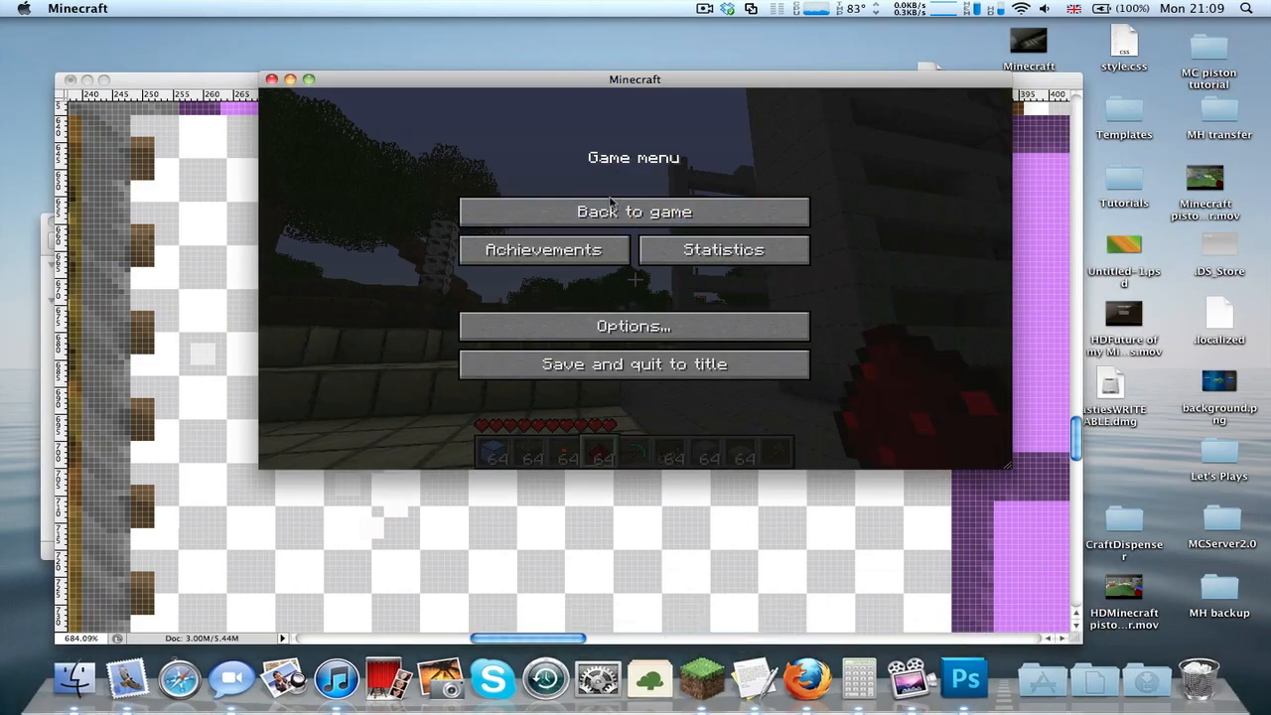
Return to the Minecraft game to preview the redstone dust texture
click(633, 211)
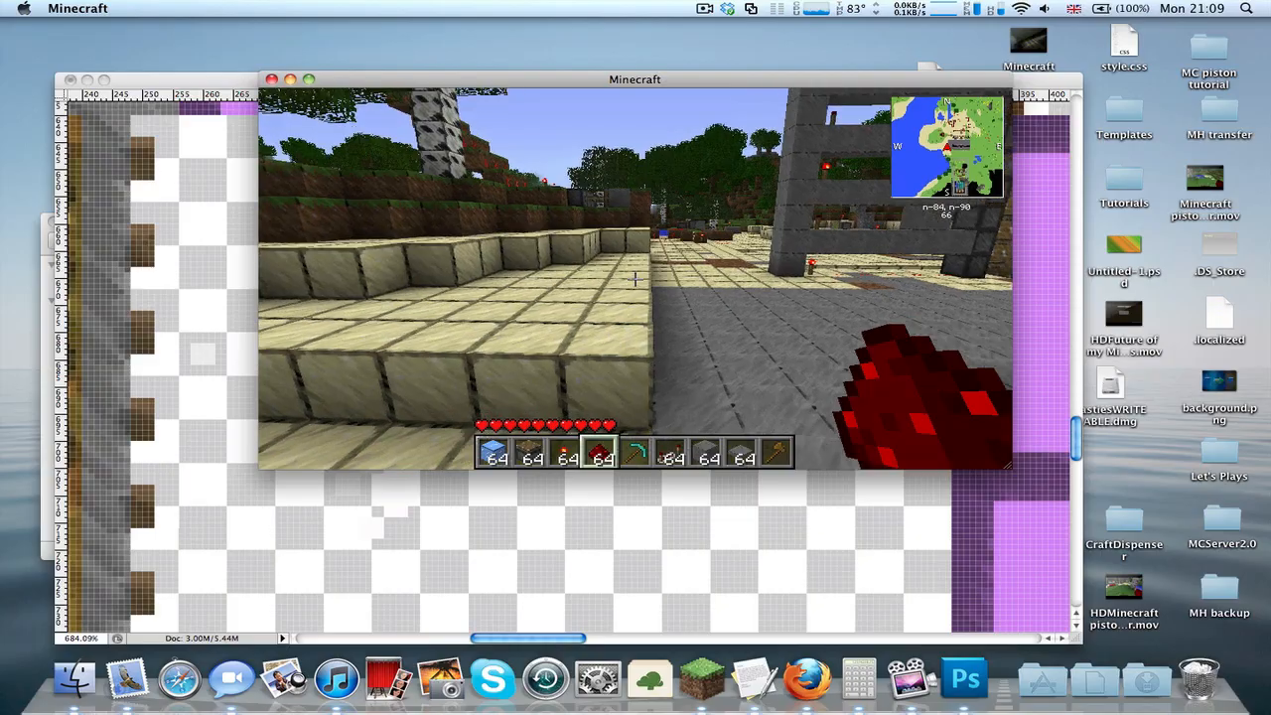